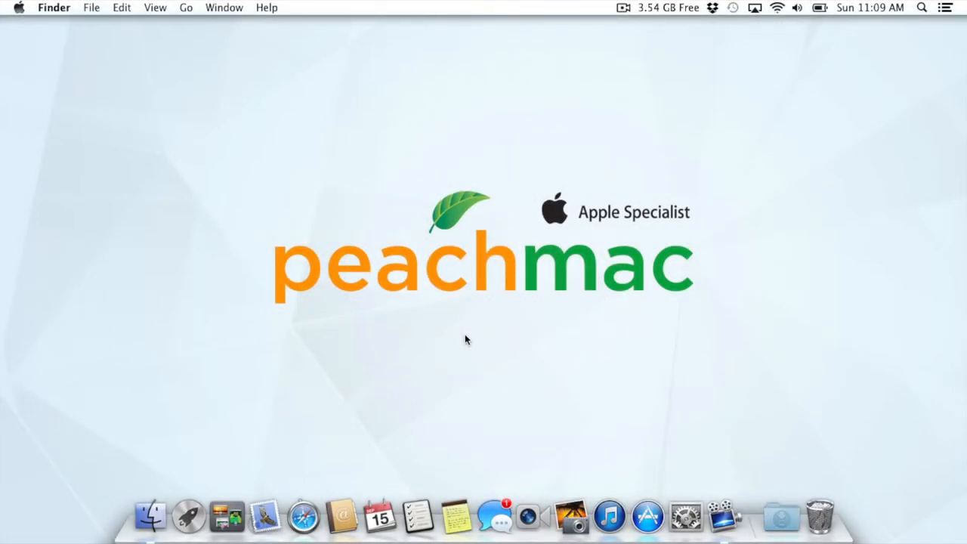
# Show About This Mac with OS X 10.9, processor and memory, then More Info
pyautogui.click(18, 7)
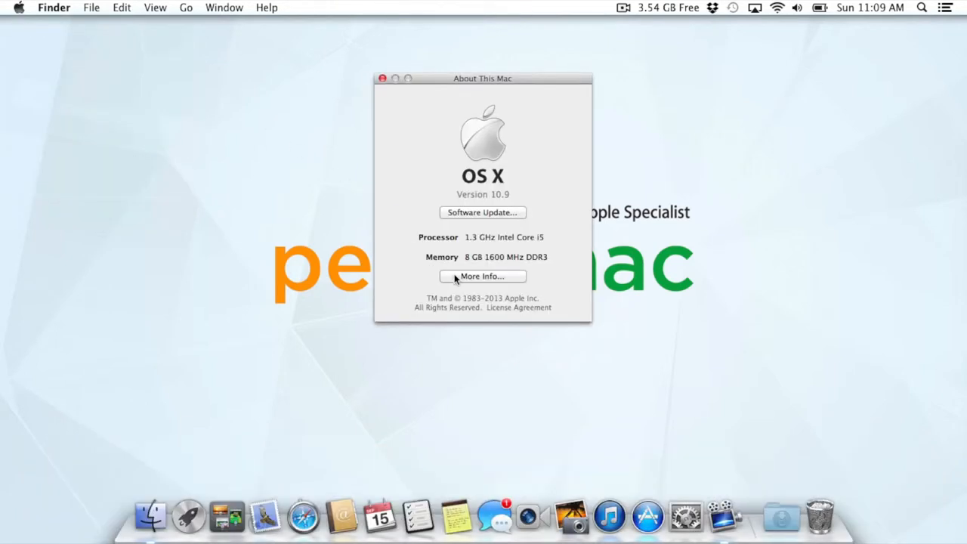
pyautogui.moveTo(483, 275)
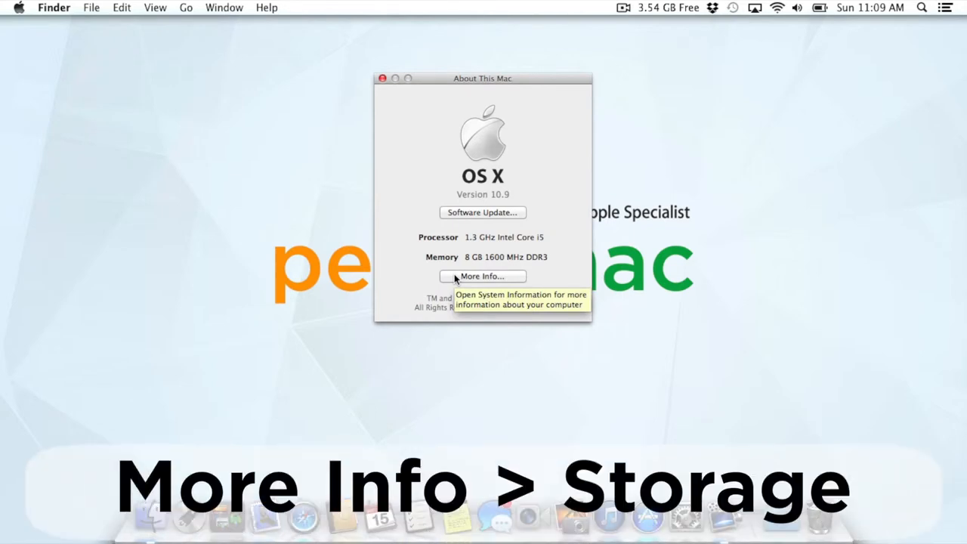
pyautogui.click(482, 275)
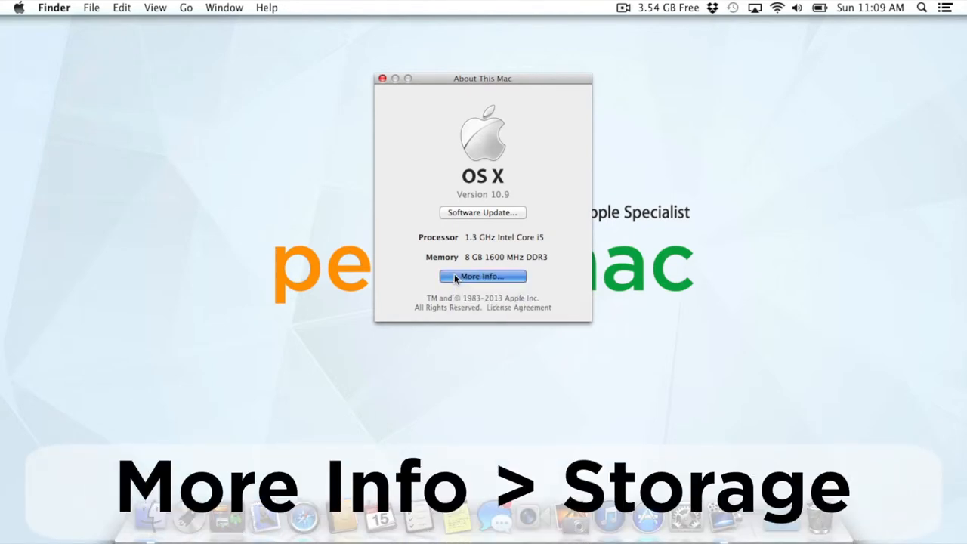
# View Storage showing 71.21 GB free of 120.47 GB, then close System Information
pyautogui.click(483, 275)
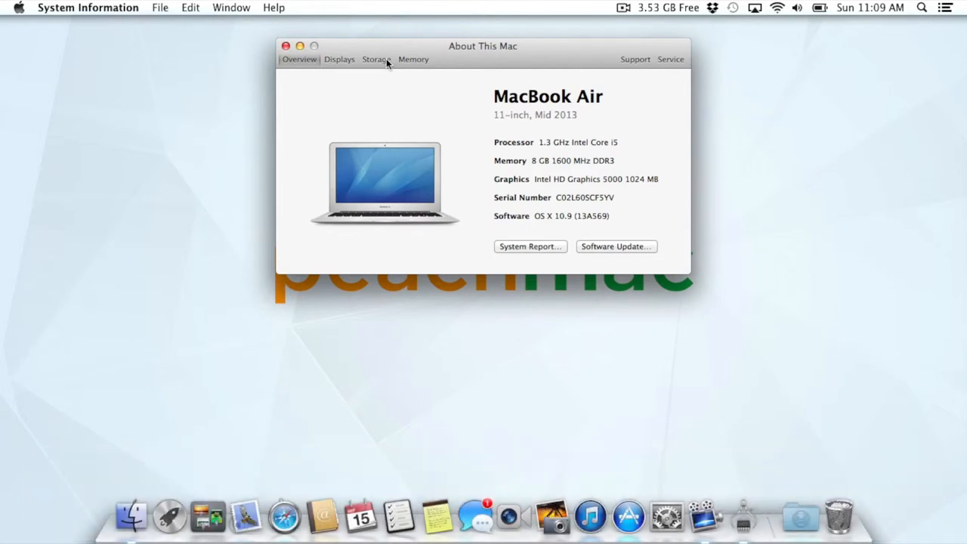
pyautogui.click(375, 59)
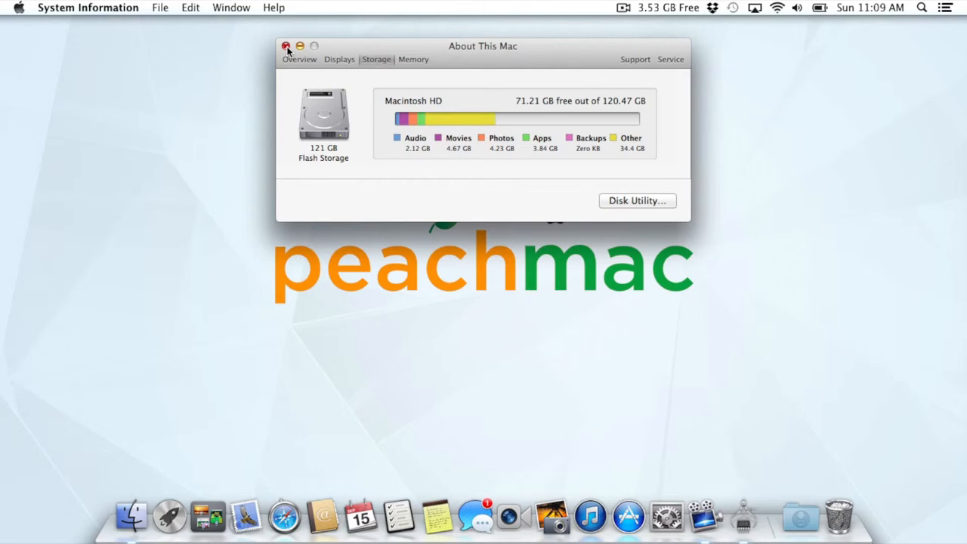
pyautogui.click(286, 45)
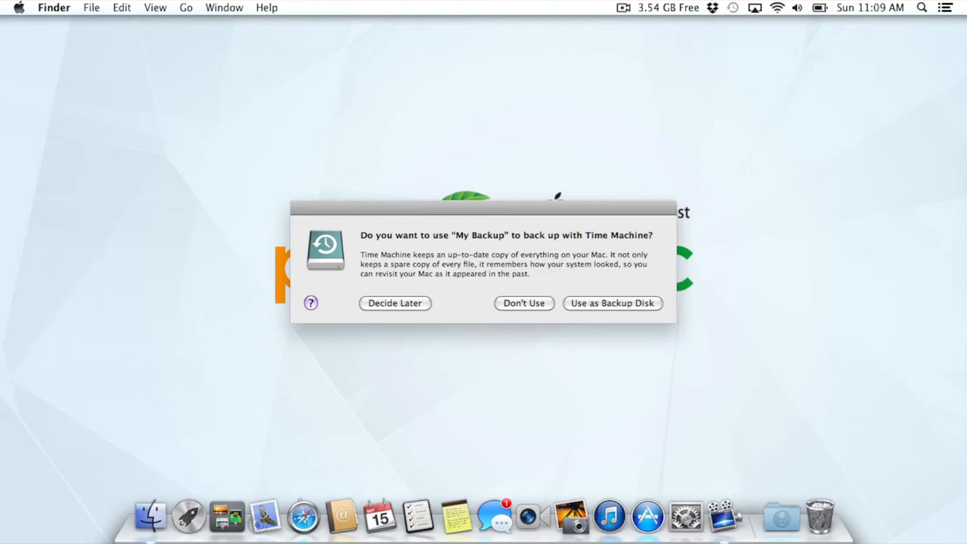
# Dismiss the 'My Backup' Time Machine prompt and launch System Preferences from the Apple menu
pyautogui.click(395, 302)
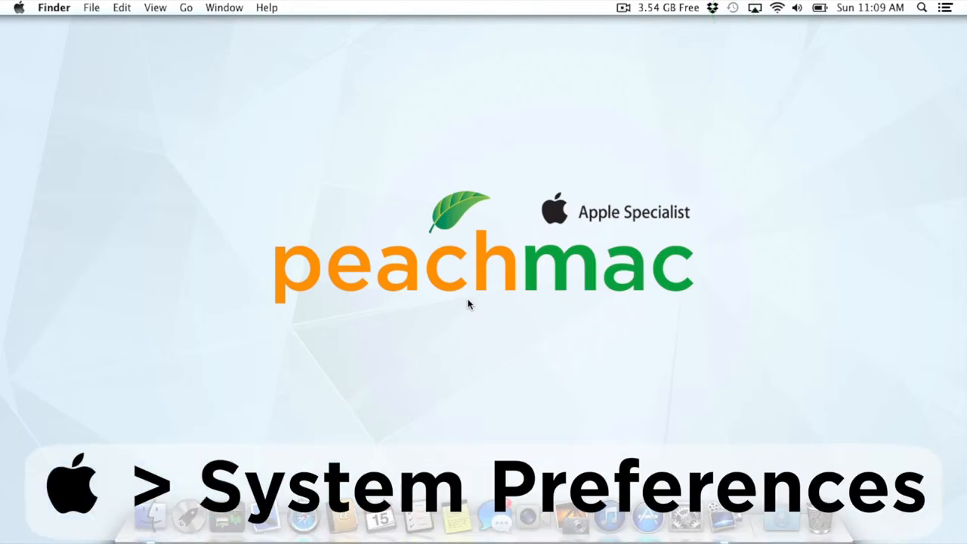
pyautogui.moveTo(139, 146)
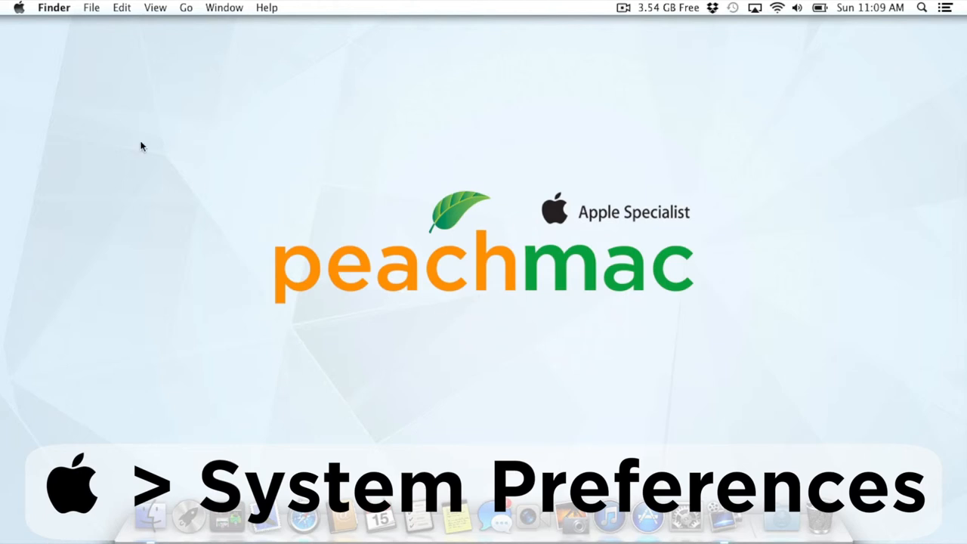
pyautogui.click(18, 8)
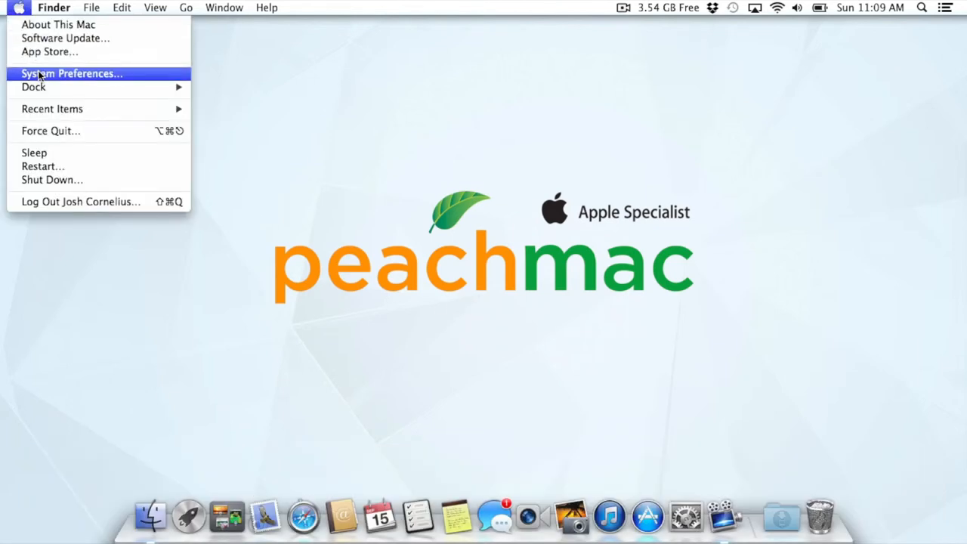
pyautogui.click(71, 72)
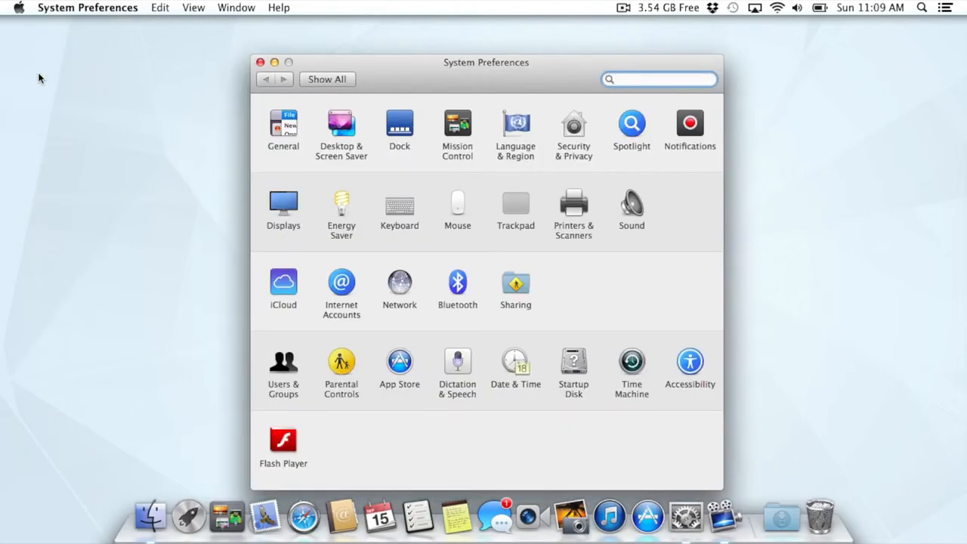
# Switch Time Machine to ON so the backup disk chooser appears
pyautogui.click(632, 361)
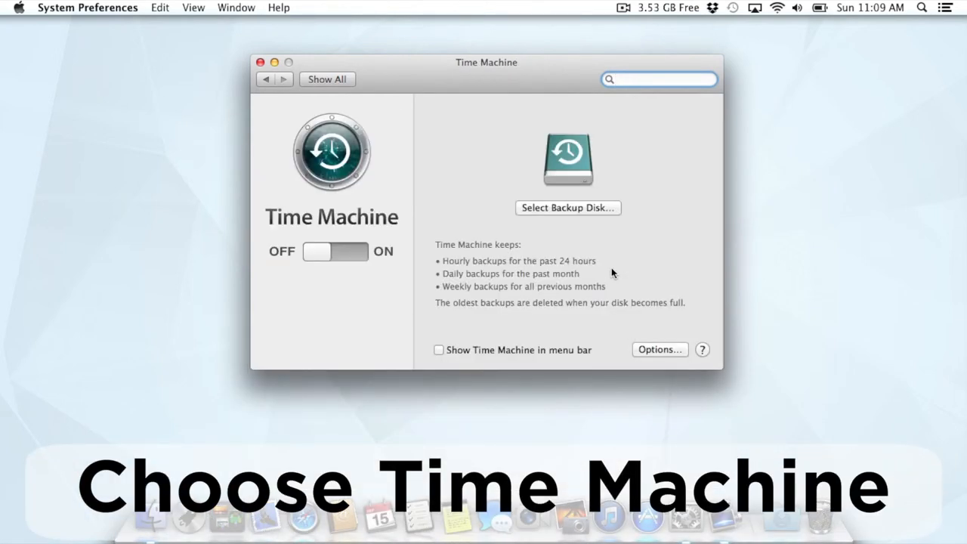
pyautogui.click(438, 351)
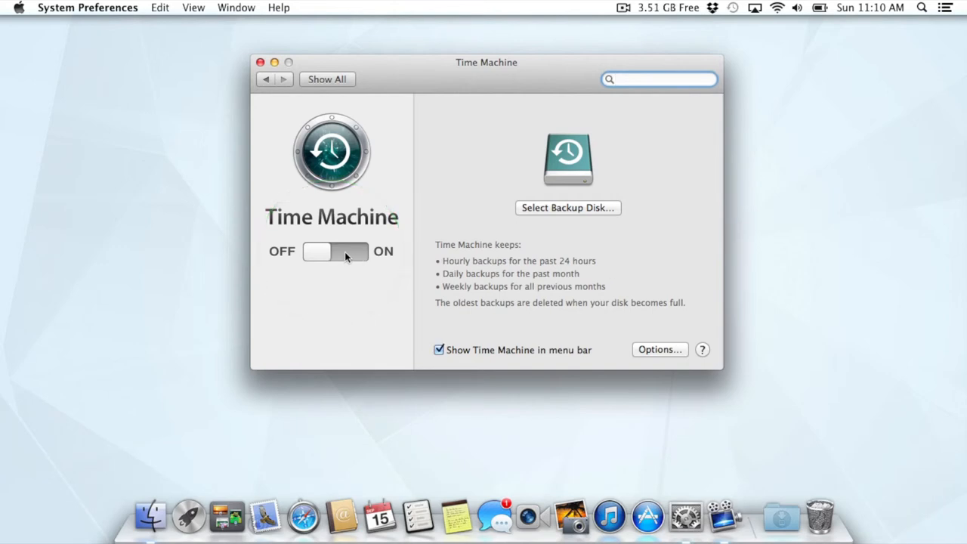
pyautogui.click(568, 209)
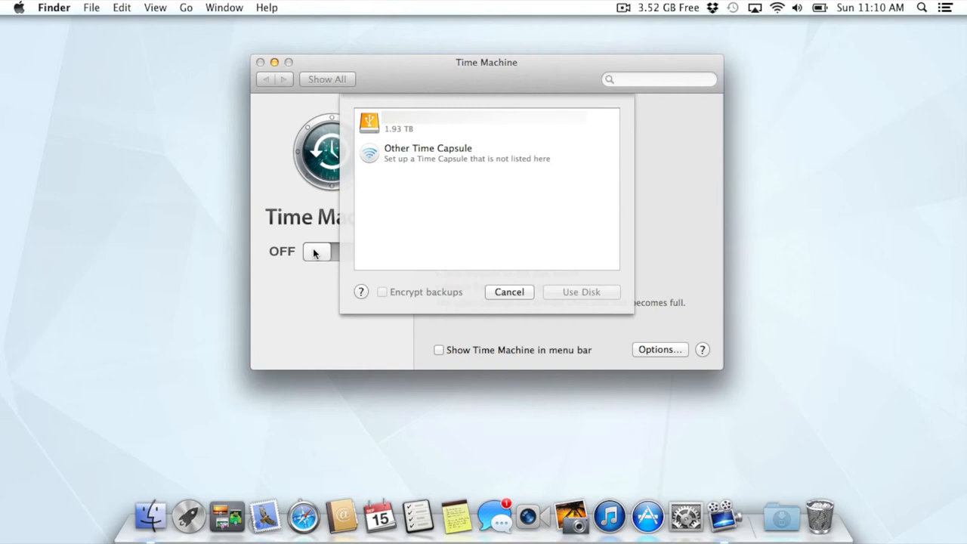
pyautogui.moveTo(405, 109)
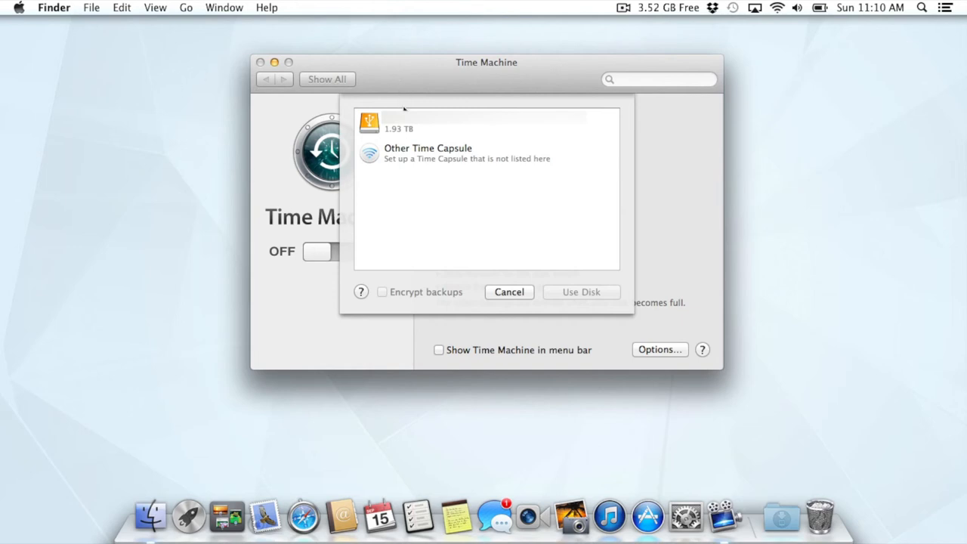
# Select the 1.93 TB external drive and confirm Use Disk for backups
pyautogui.click(484, 121)
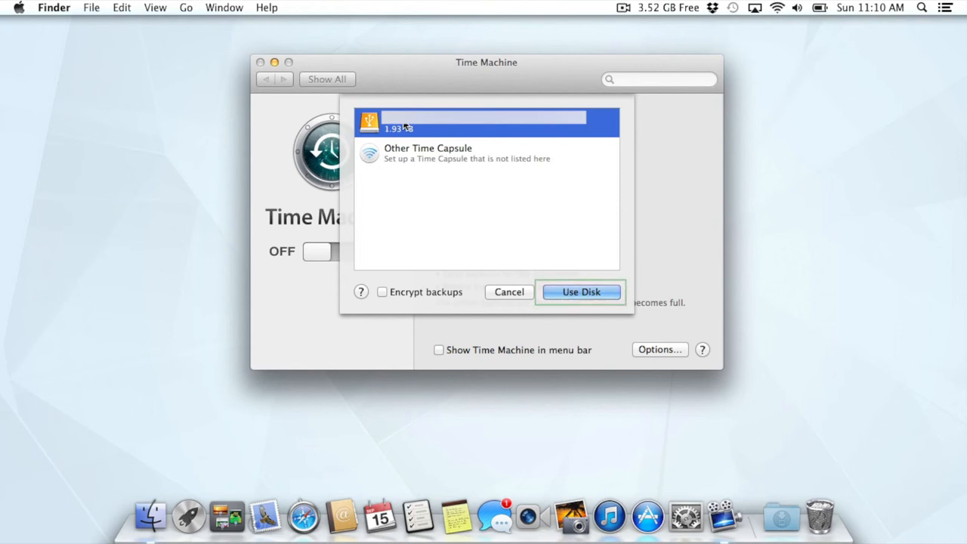
pyautogui.click(508, 291)
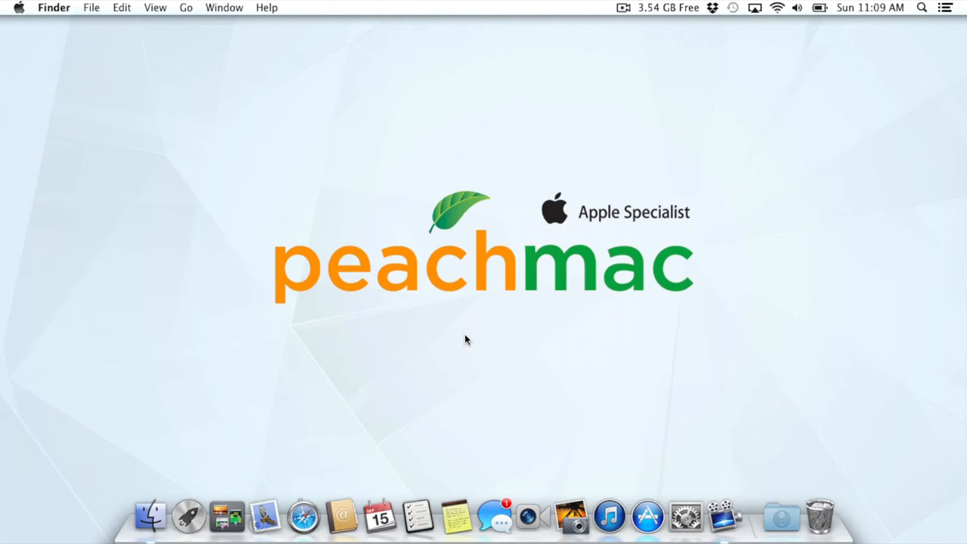
pyautogui.click(731, 7)
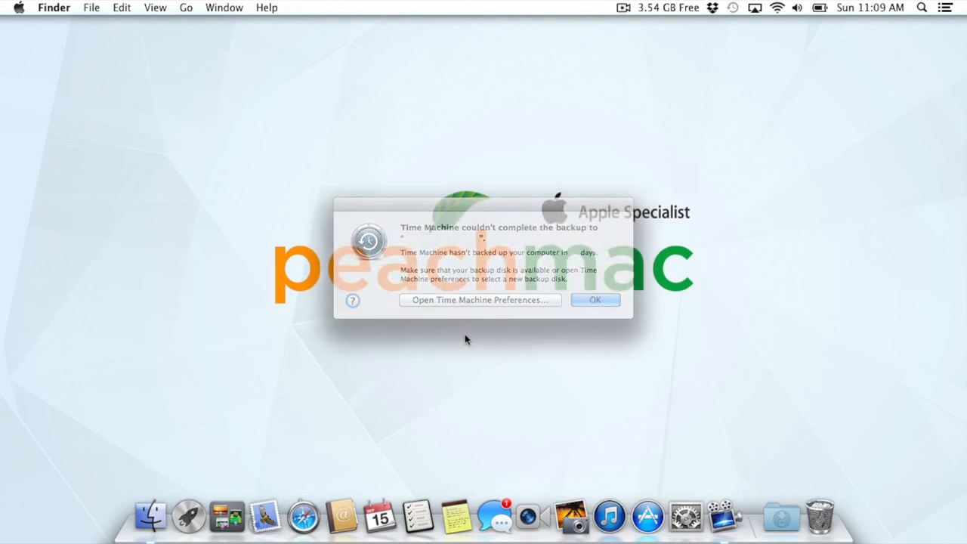
pyautogui.click(596, 299)
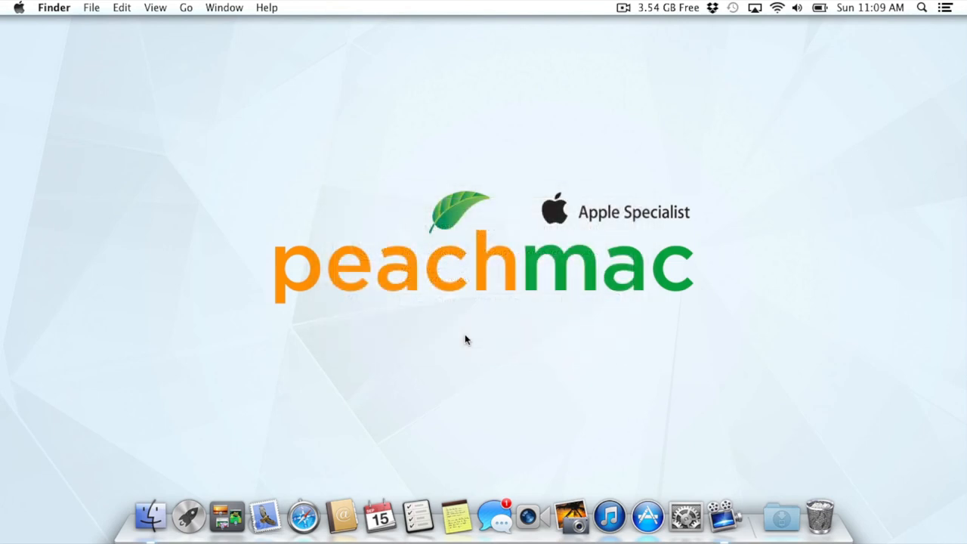